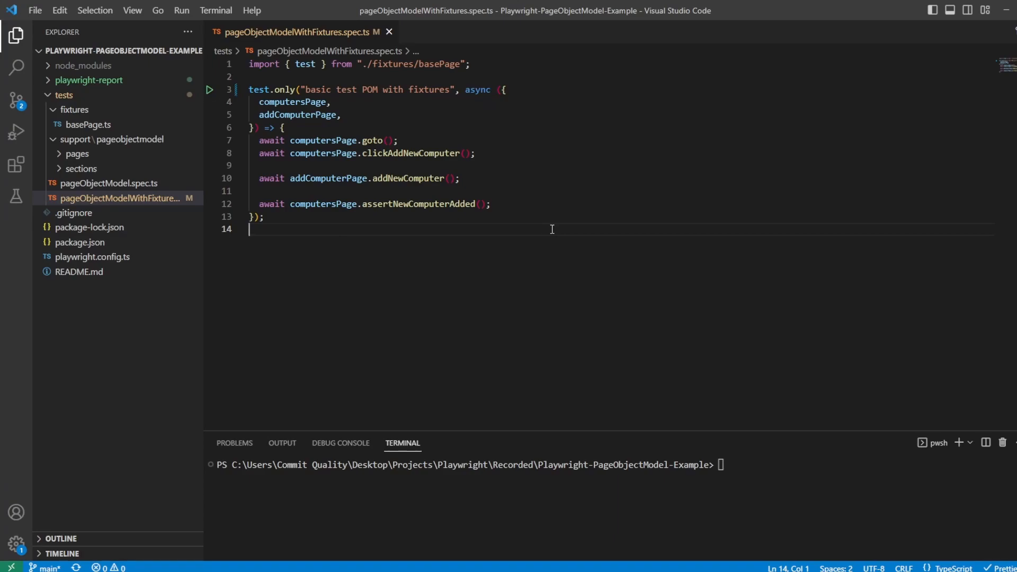
mouse_move(517, 171)
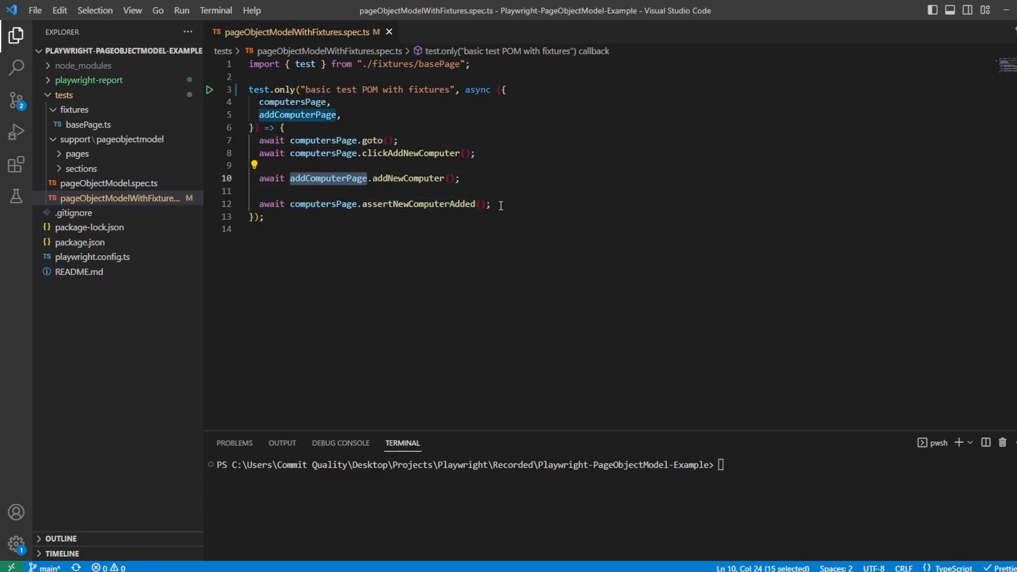
- Run npx playwright test --headed from the terminal, then place the cursor after the final assertion
left_click(491, 204)
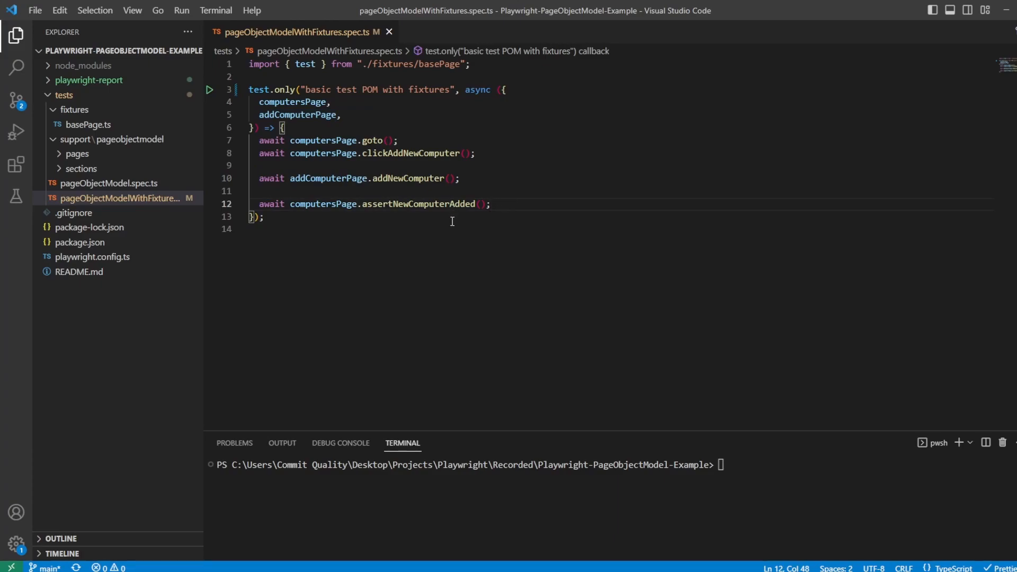
type("npx playwright test --debug")
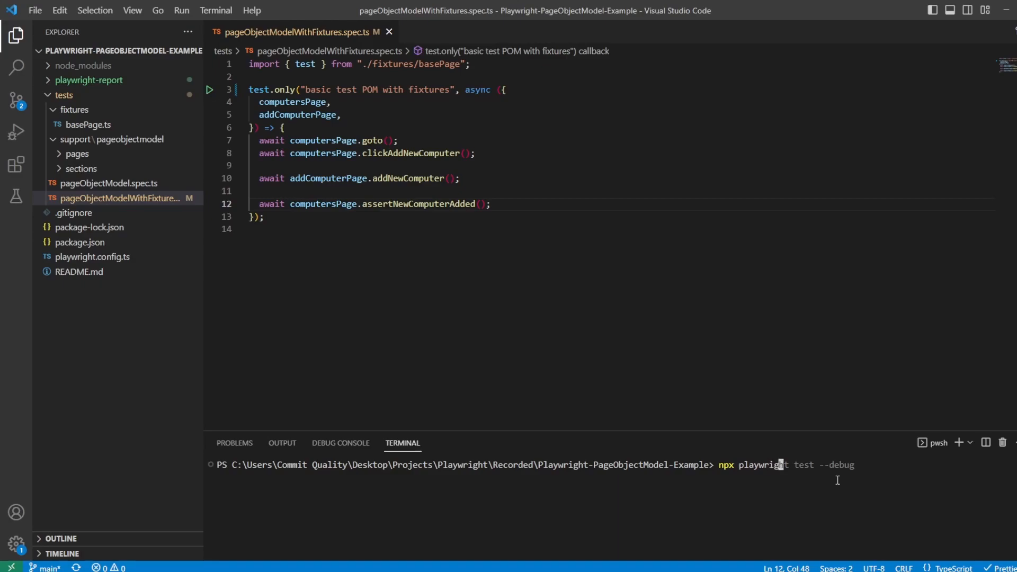
type("--headed")
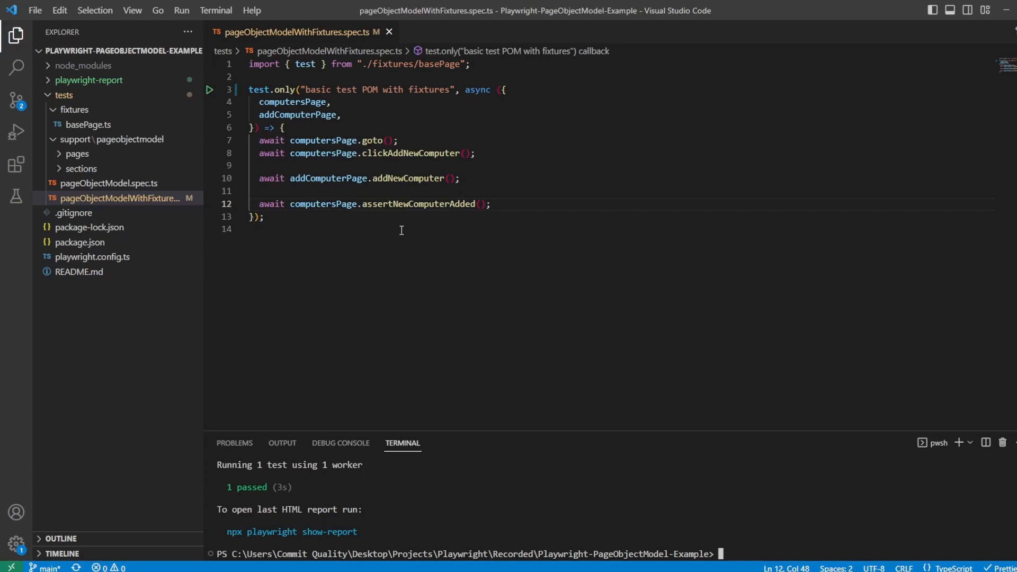
mouse_move(470, 193)
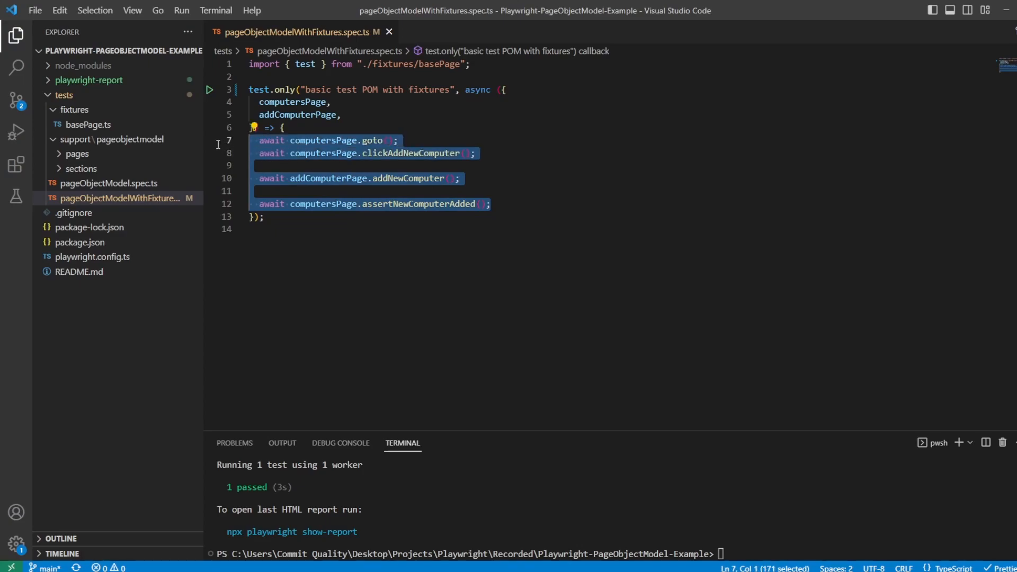
left_click(493, 204)
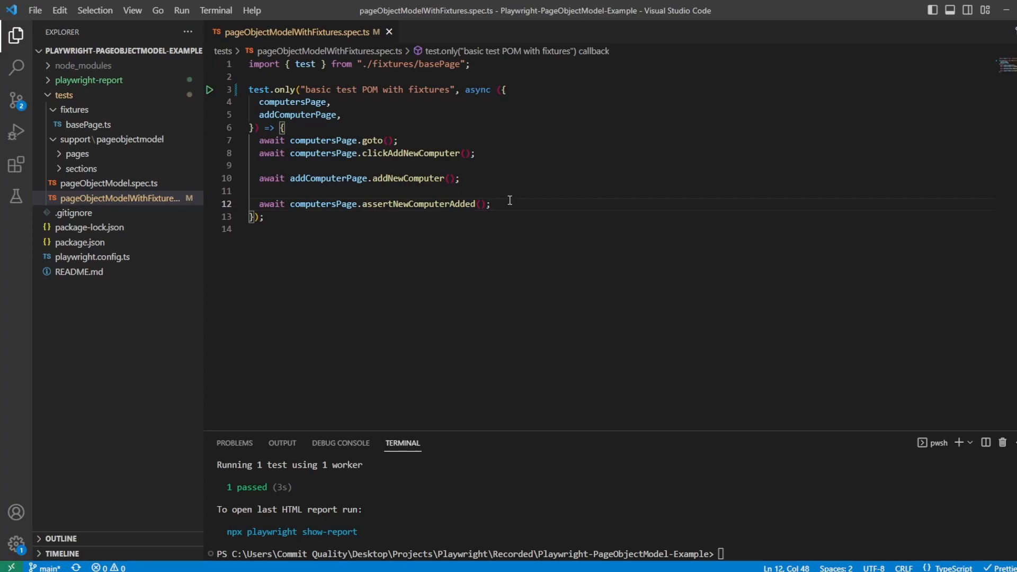
left_click(490, 203)
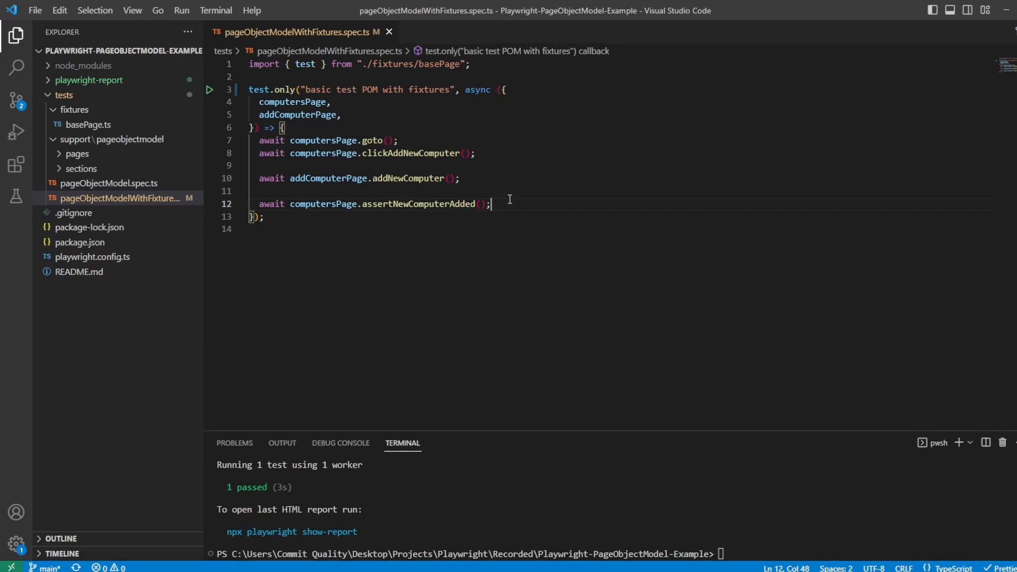
- Write a '// Second tab' comment and const newTab = await context.newPage(); using the context fixture
type("//")
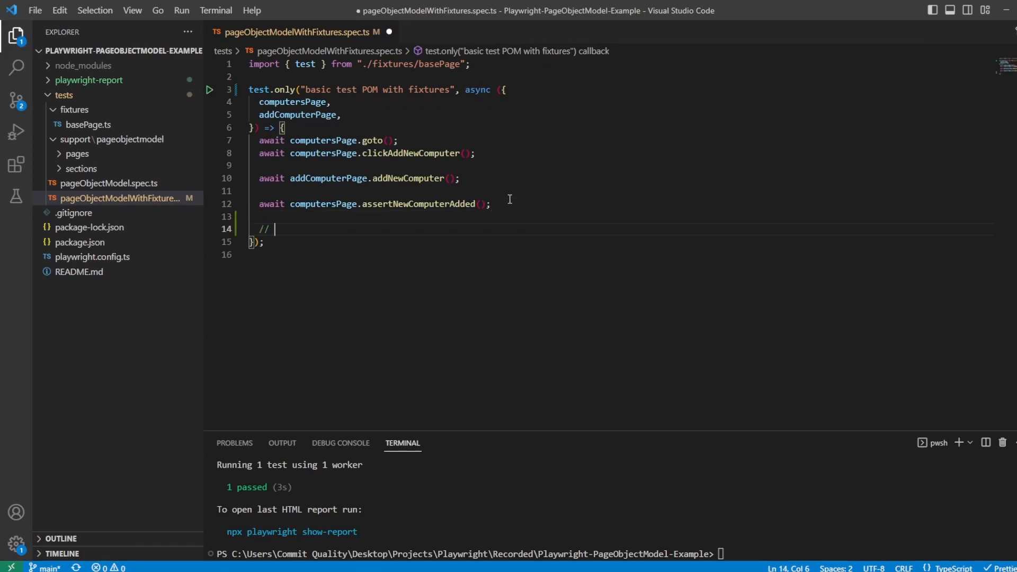
type("Secpmd")
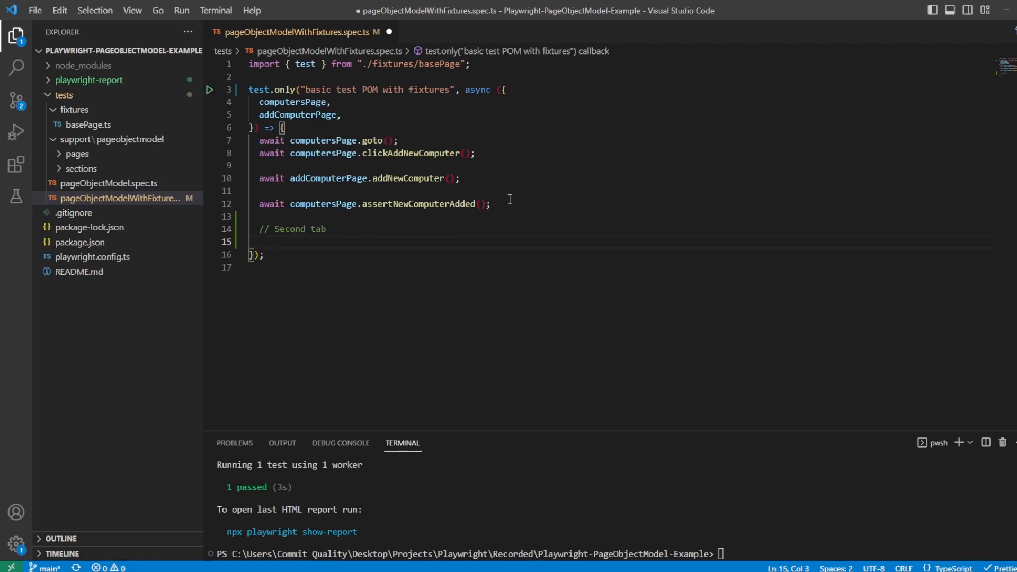
type("const")
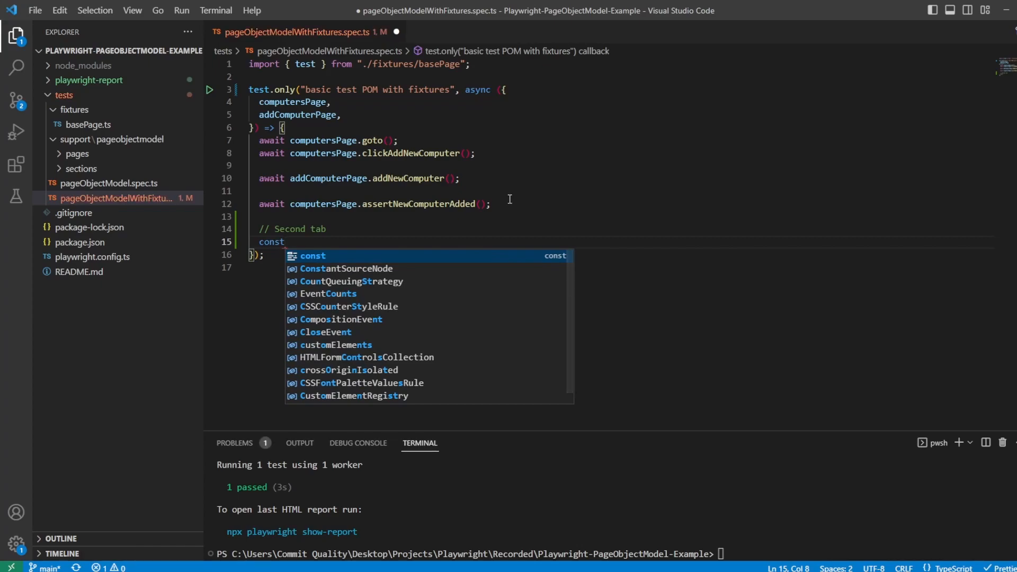
type("newTab")
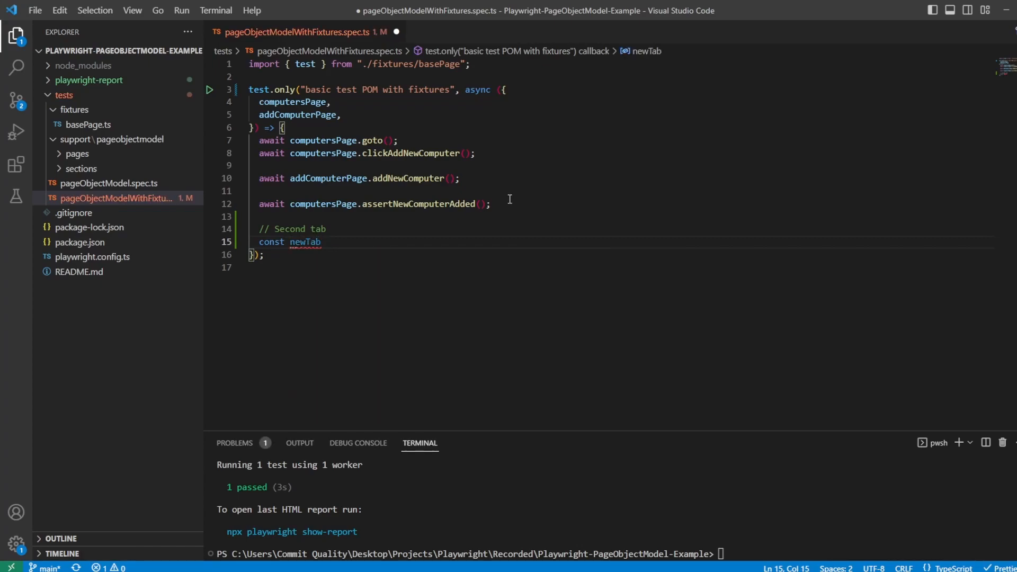
type("= await")
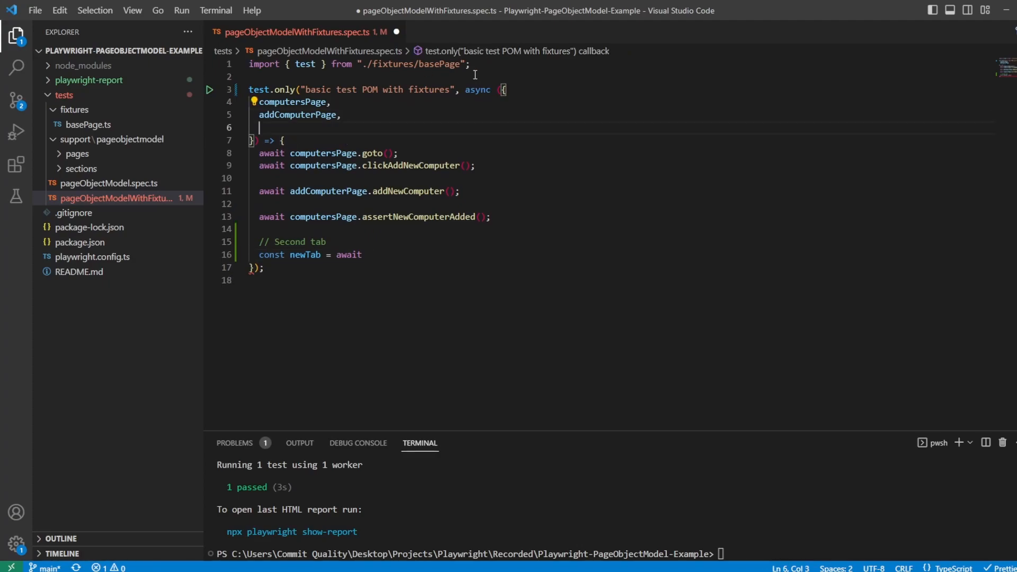
type("context")
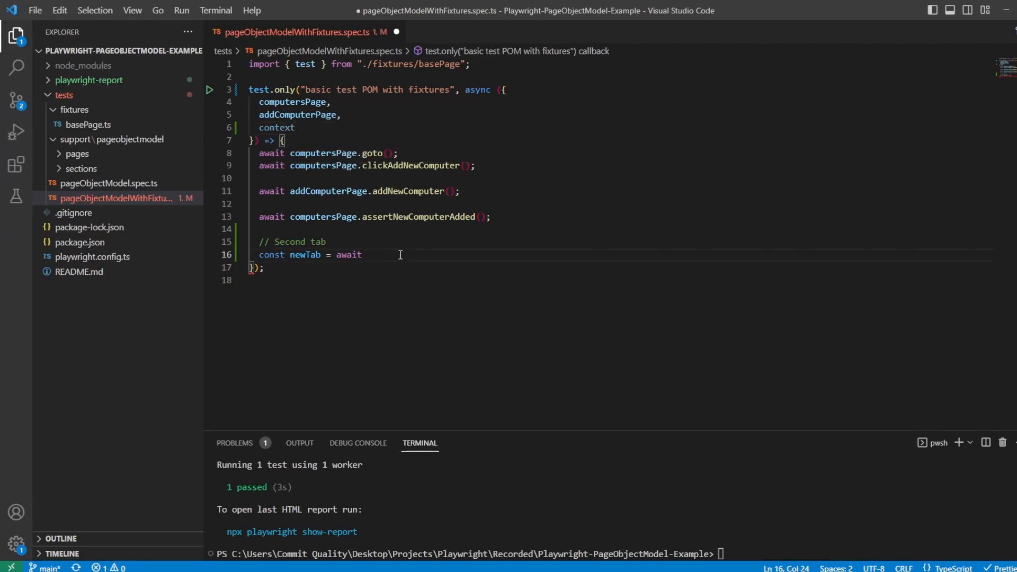
type("context.")
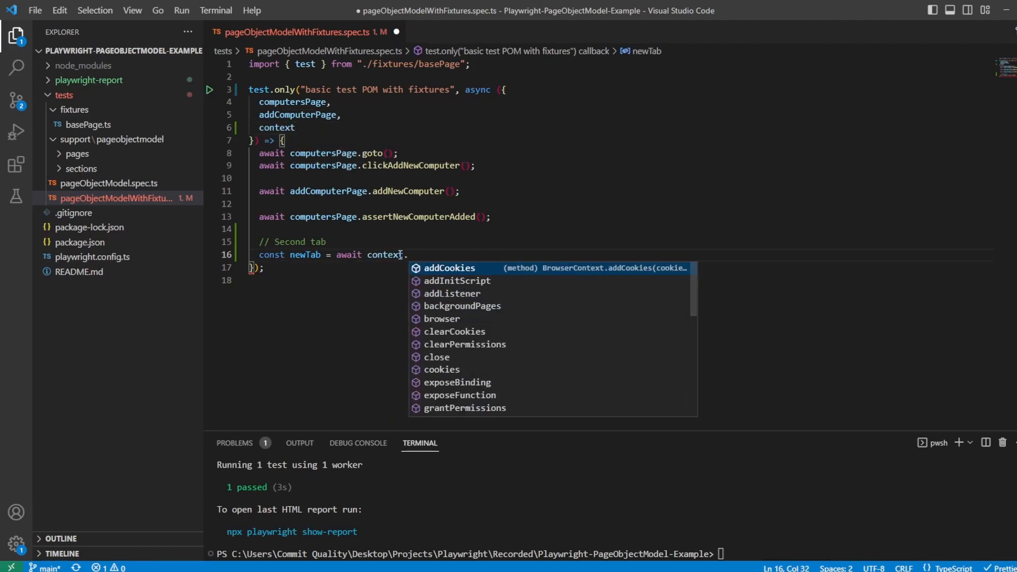
type(".newPage();")
left_click(621, 127)
type(",")
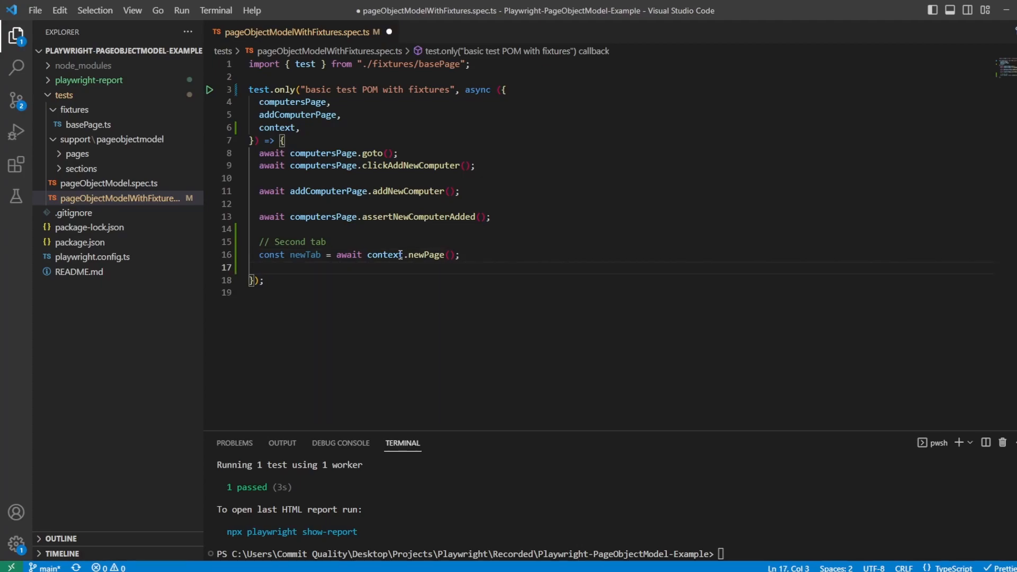
- Declare const tab2ComputersPage = new ComputersPage(...) using autocomplete
type("const")
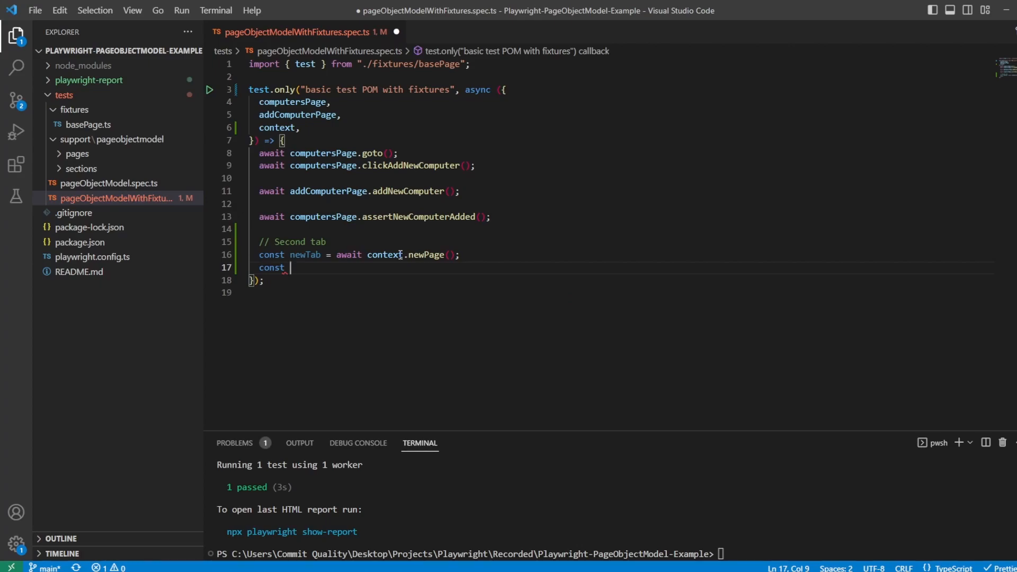
type("tab2")
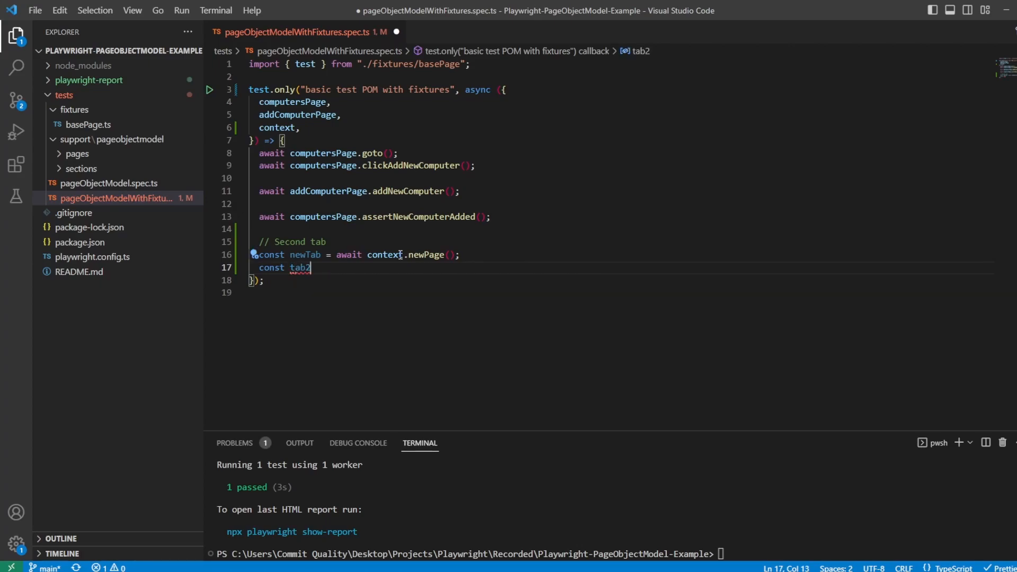
type("ComputersPage")
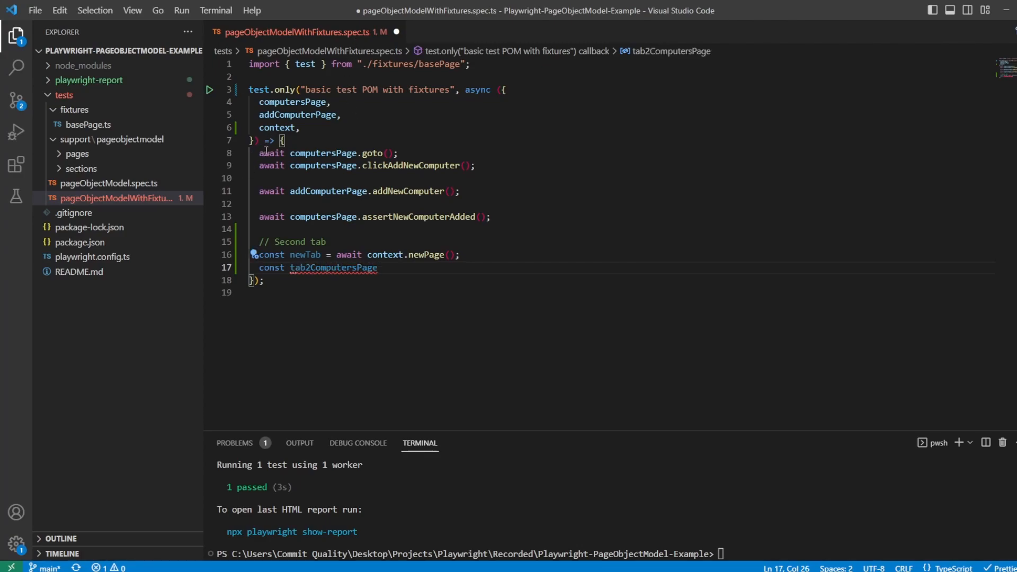
double_click(372, 153)
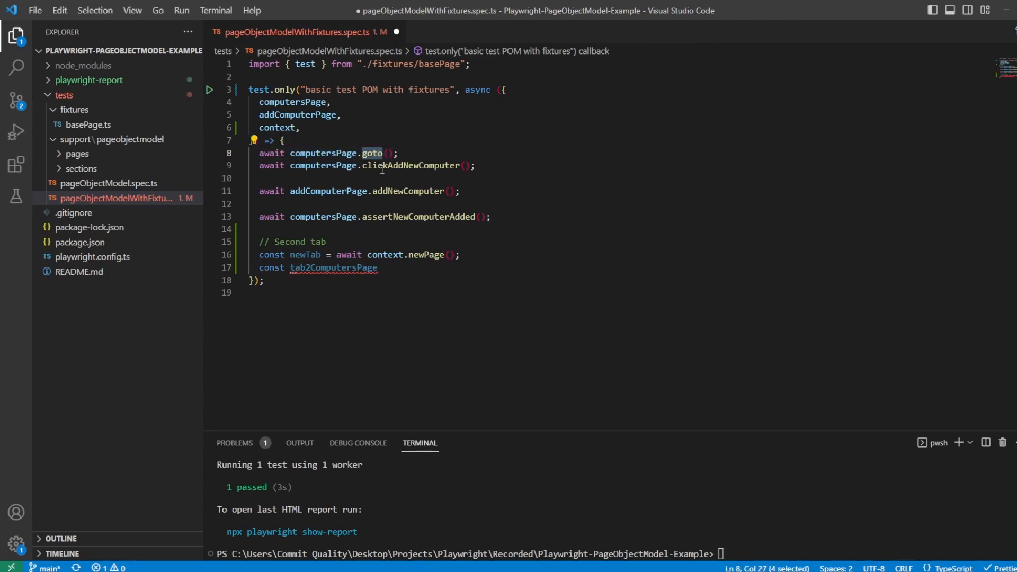
double_click(411, 166)
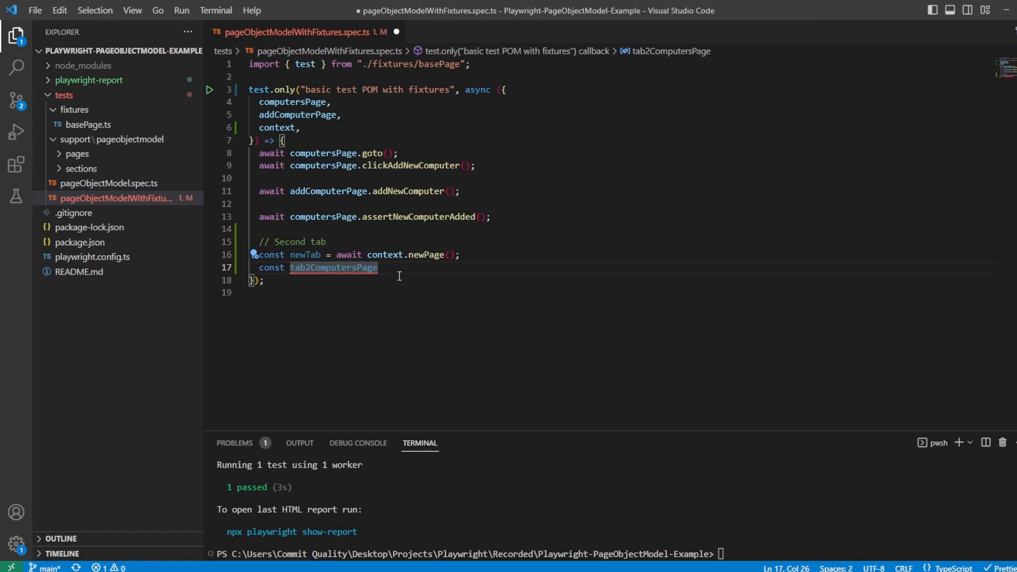
type("=")
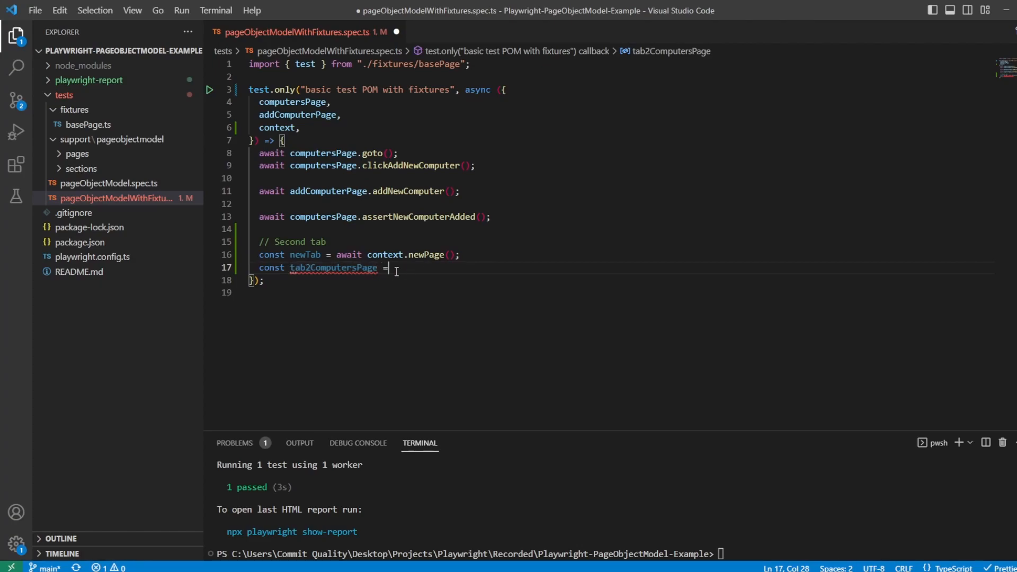
type("new ComputersPage(")
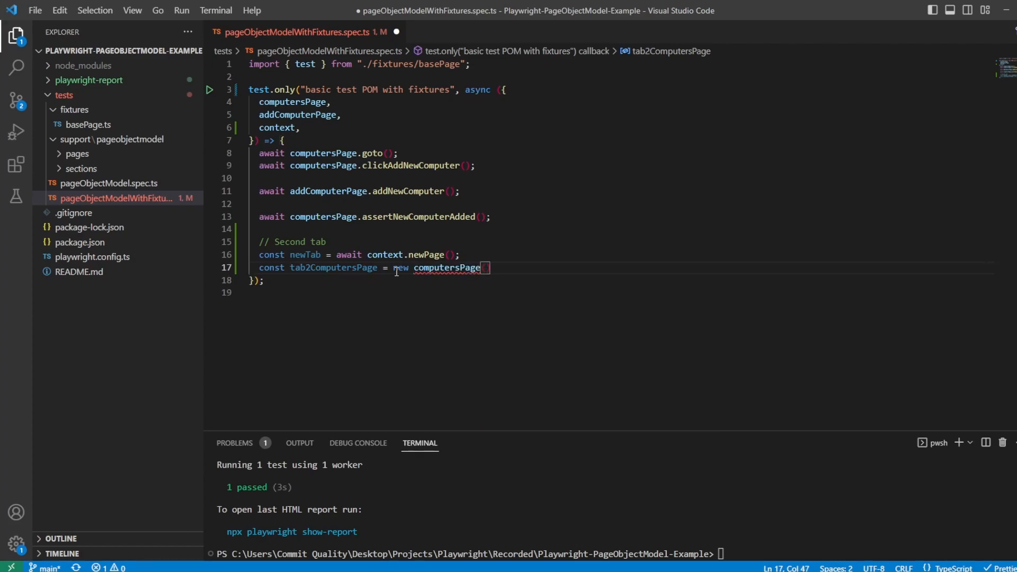
mouse_move(329, 267)
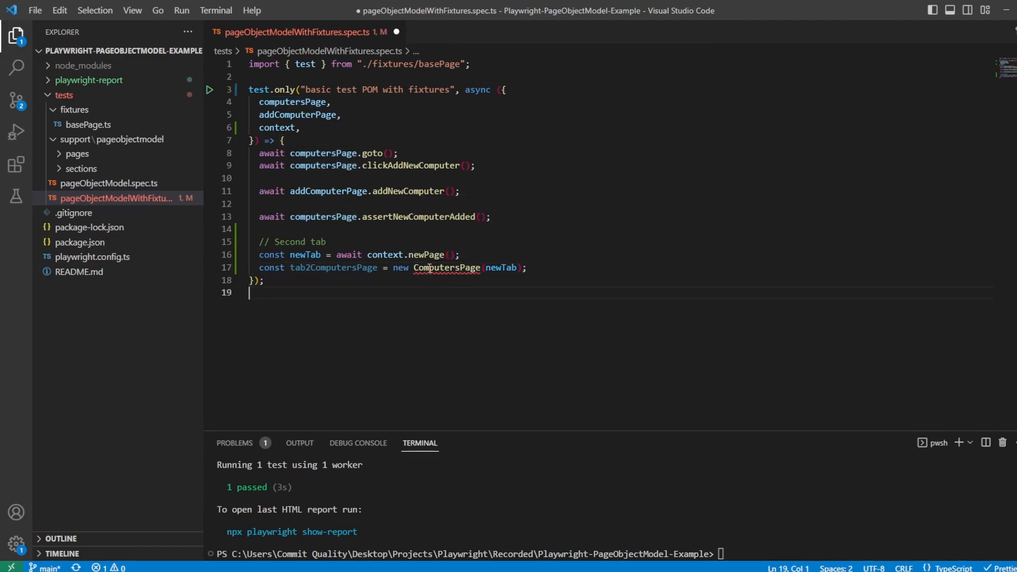
- Add the missing ComputersPage import and call tab2ComputersPage.goto() on a new line
left_click(447, 267)
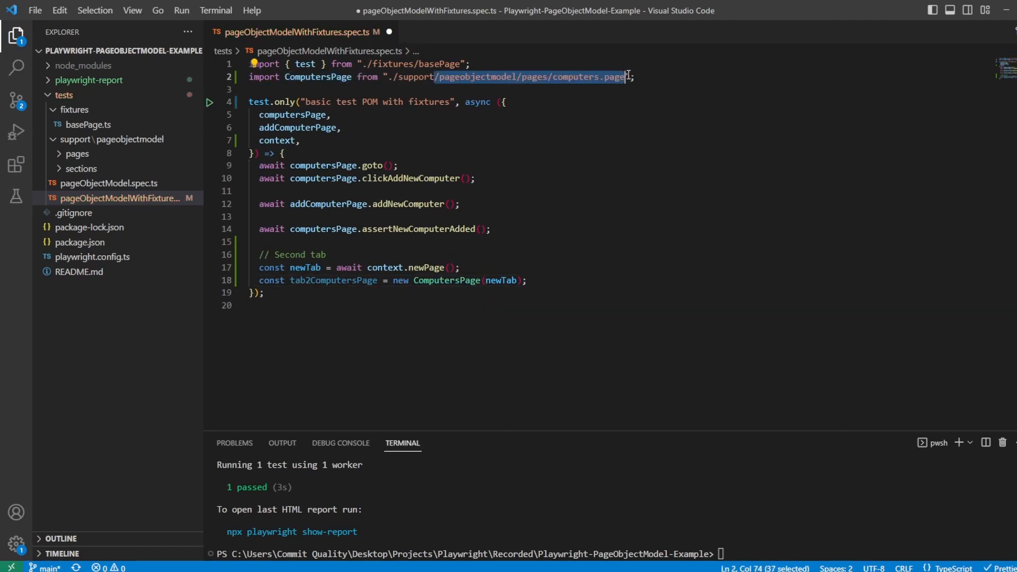
left_click(413, 281)
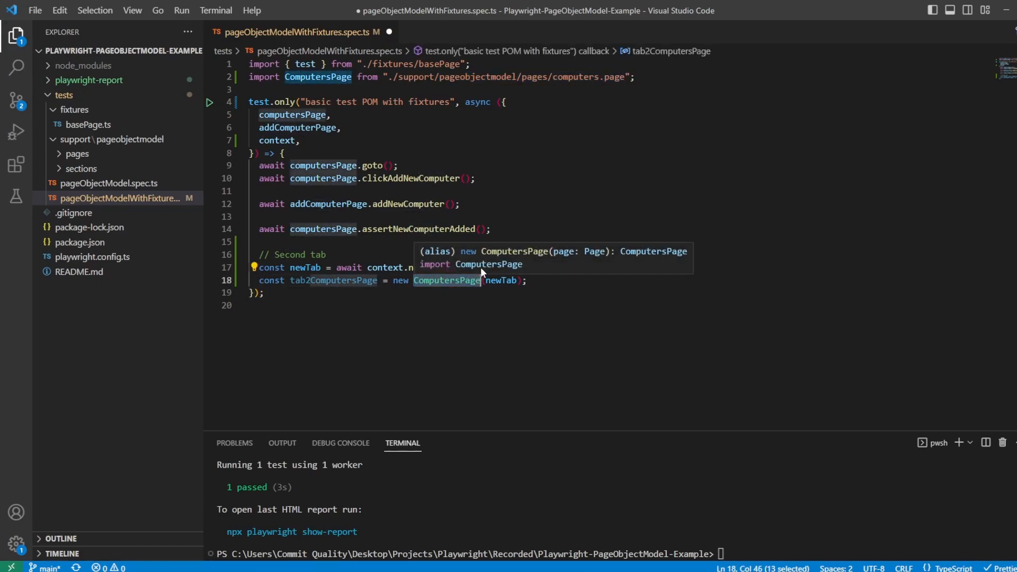
mouse_move(200, 266)
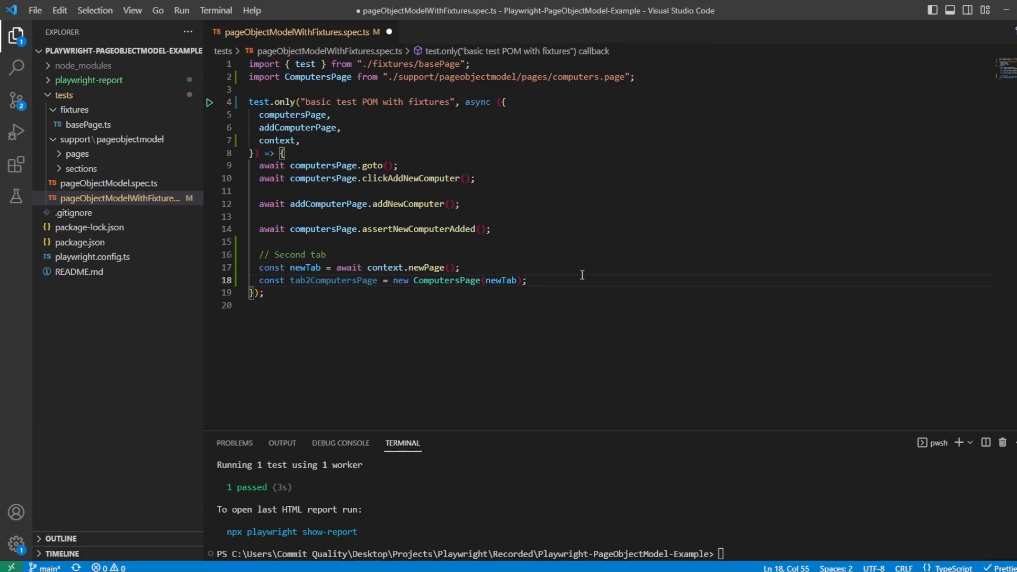
key("Enter")
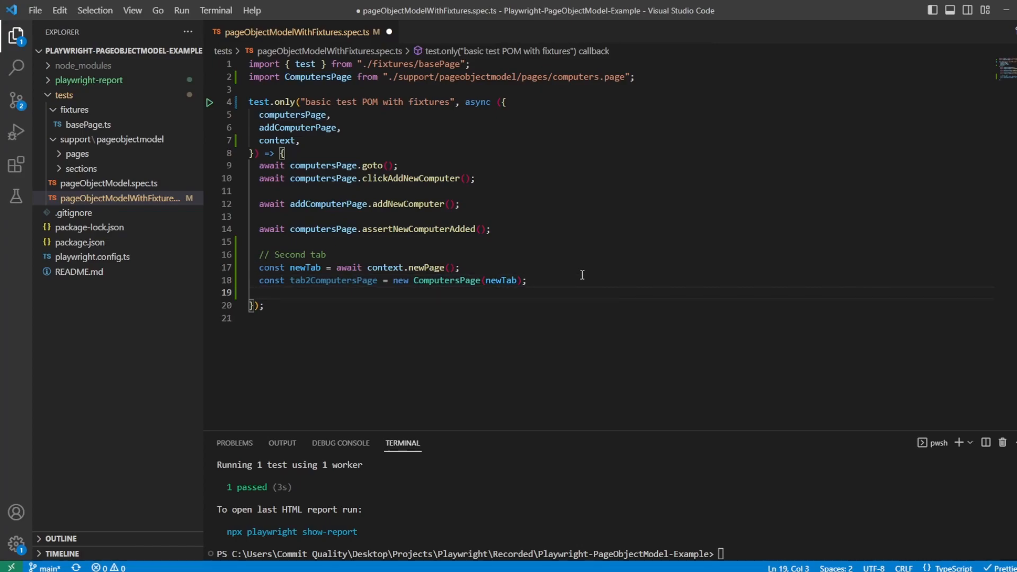
type("tab2ComputersPage.")
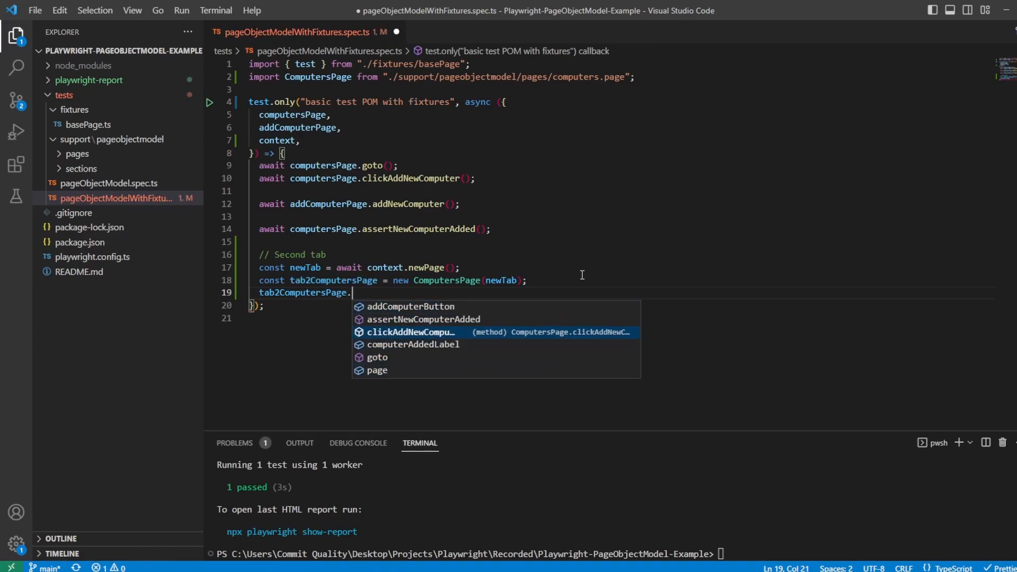
type("goto();")
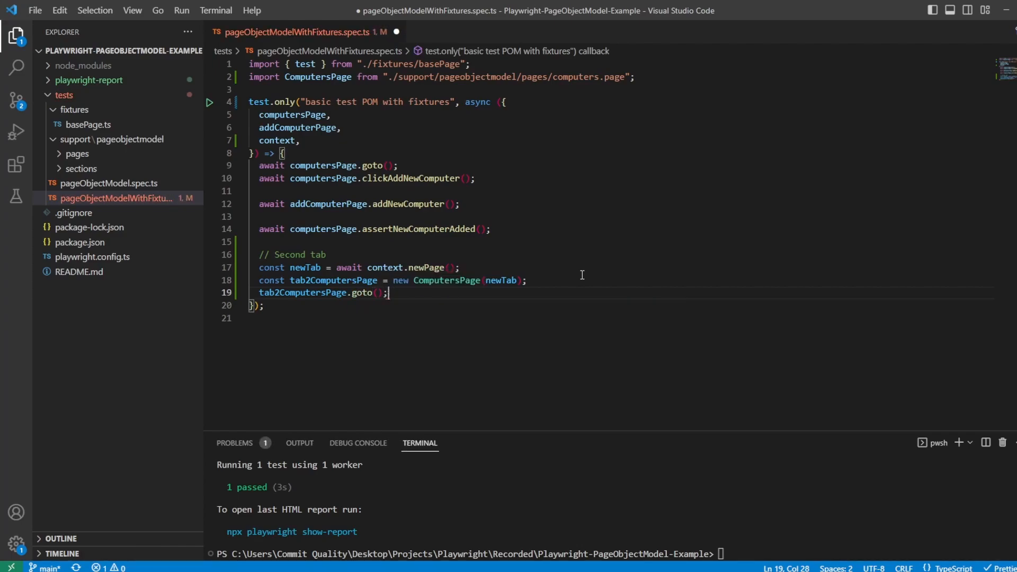
- Complete the clickAddNewComputer() call on tab2ComputersPage and select the test steps above
type("tab")
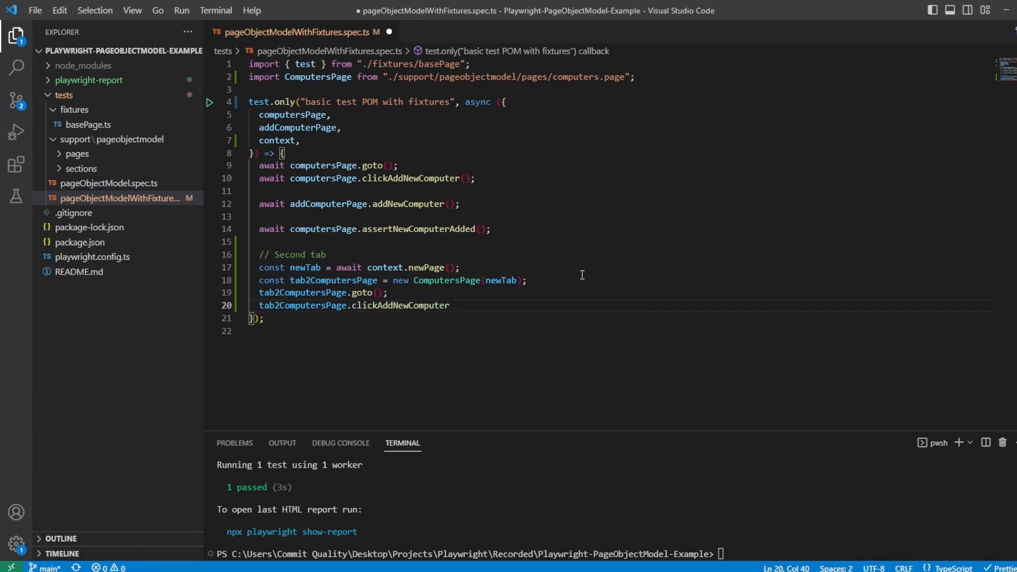
type("();")
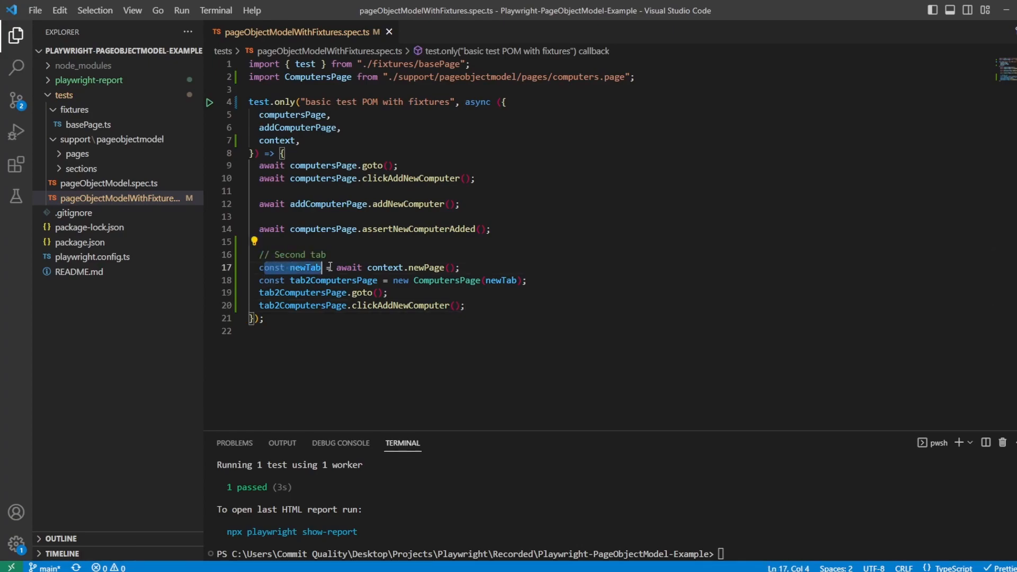
double_click(318, 280)
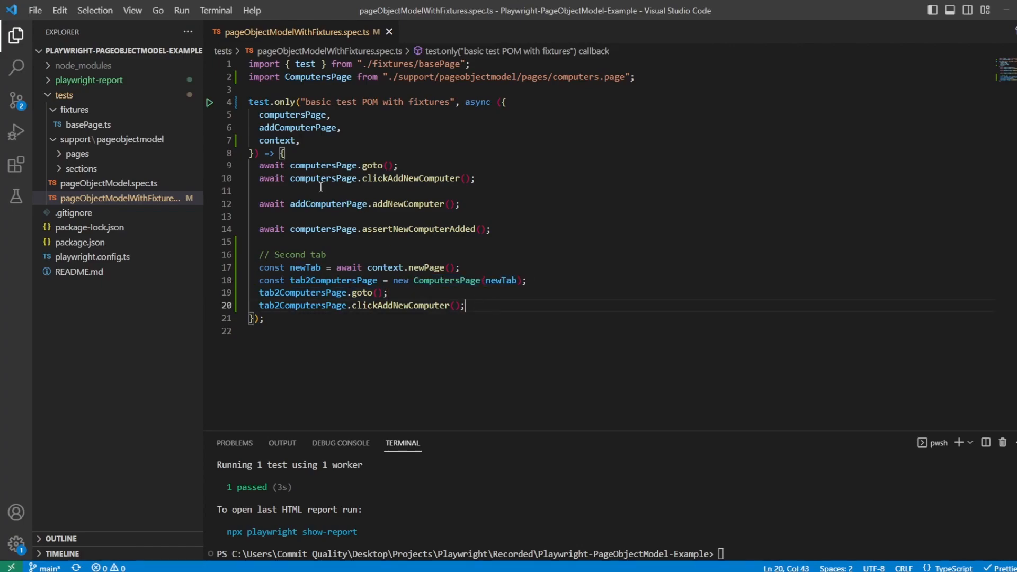
left_click_drag(259, 204, 491, 228)
type("// d")
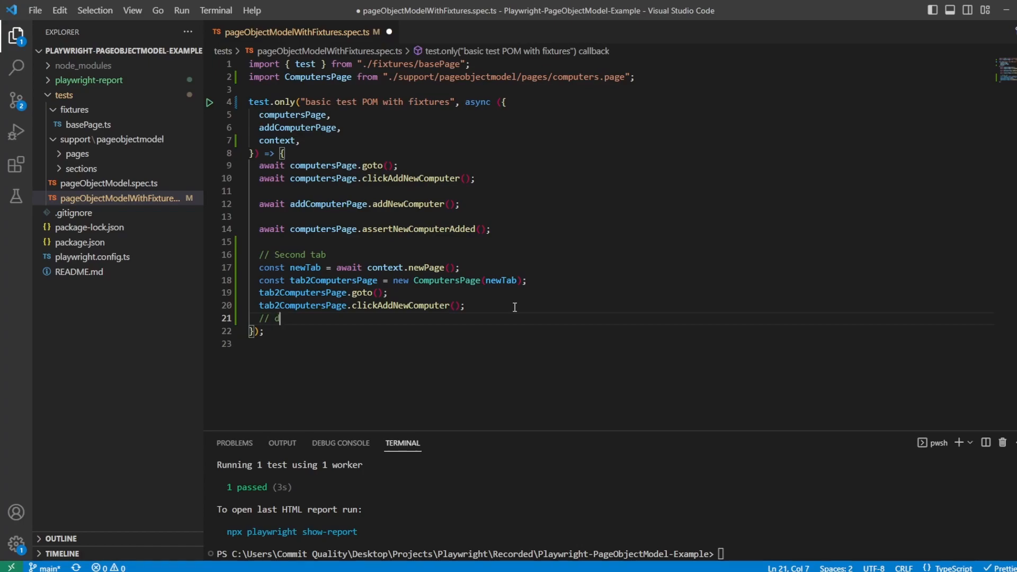
- Write a '// different page' comment and declare tab2AddComputerPage = new AddComputerPage(newTab)
type("ifferent page")
type("const ")
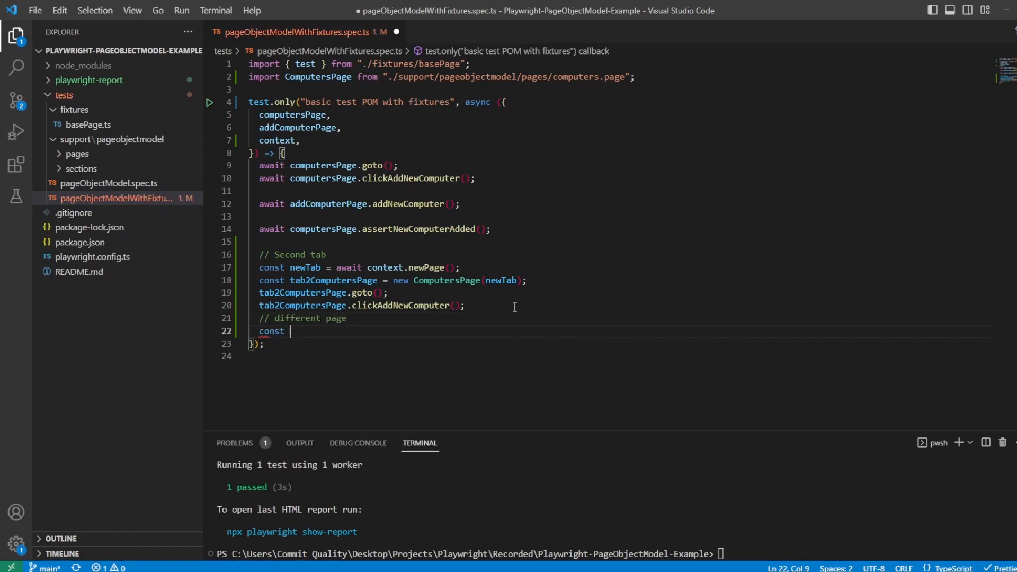
type("tab2")
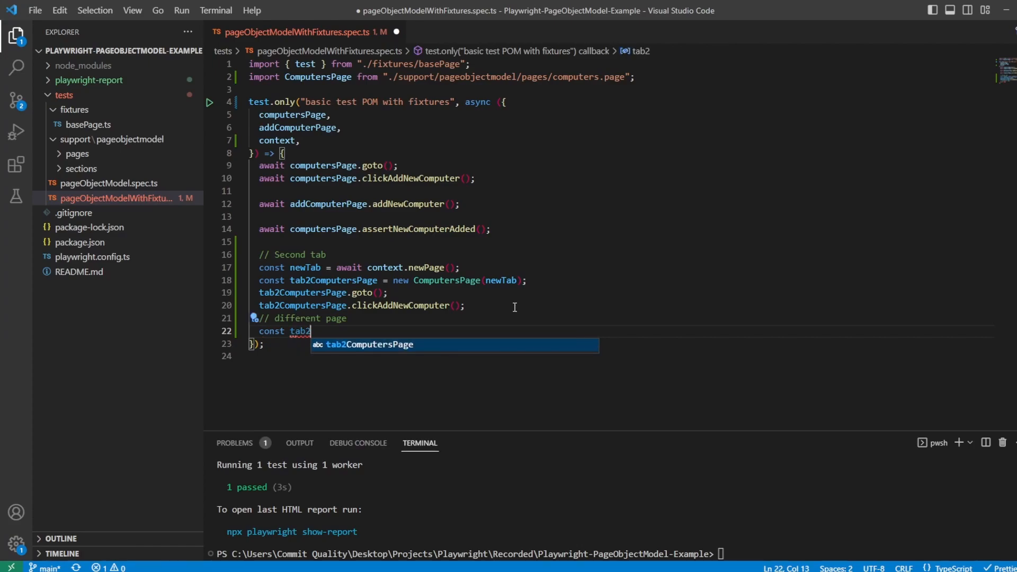
type("Add")
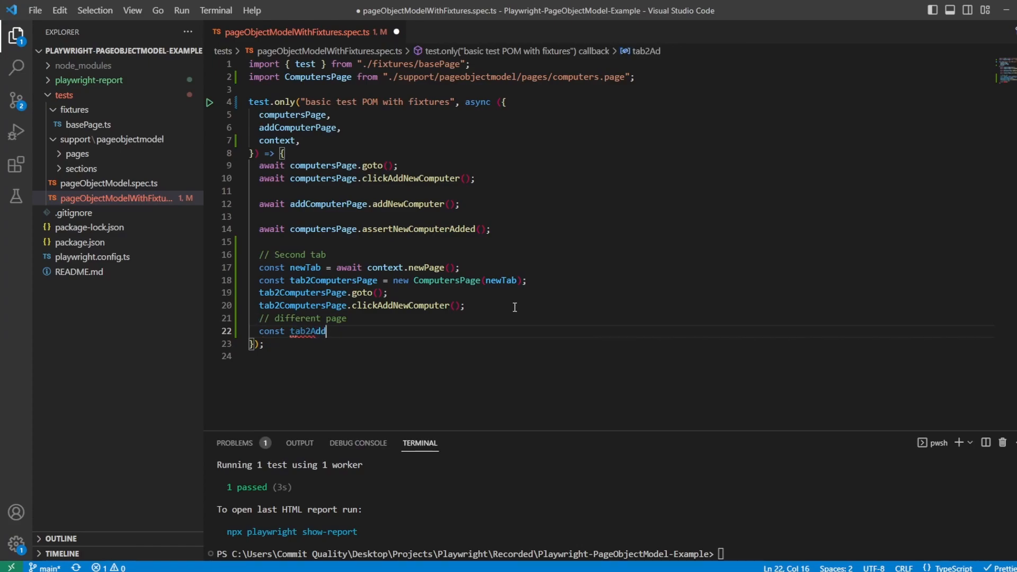
type("ComputerPage = new")
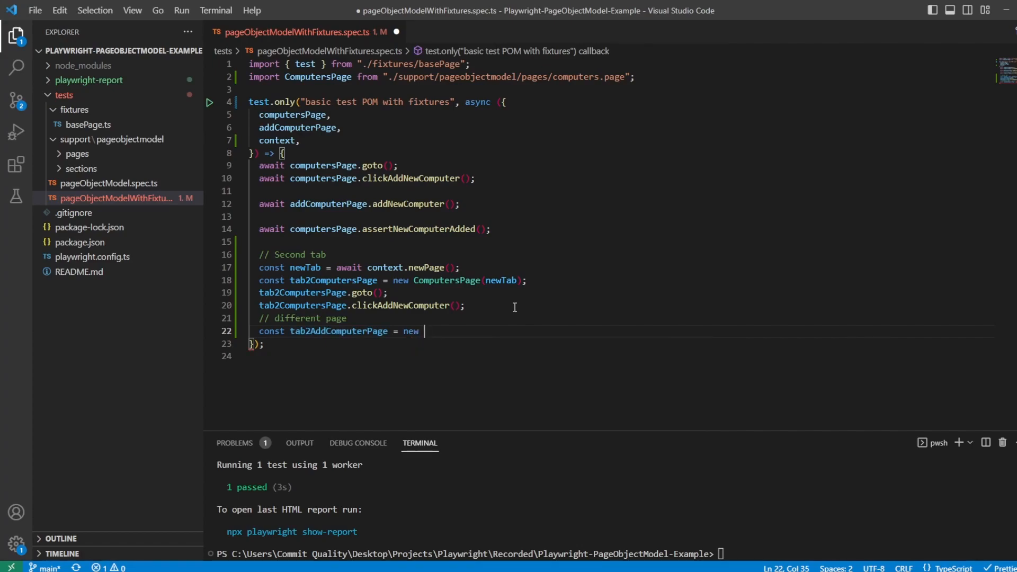
type("AddComputerPage(newTab")
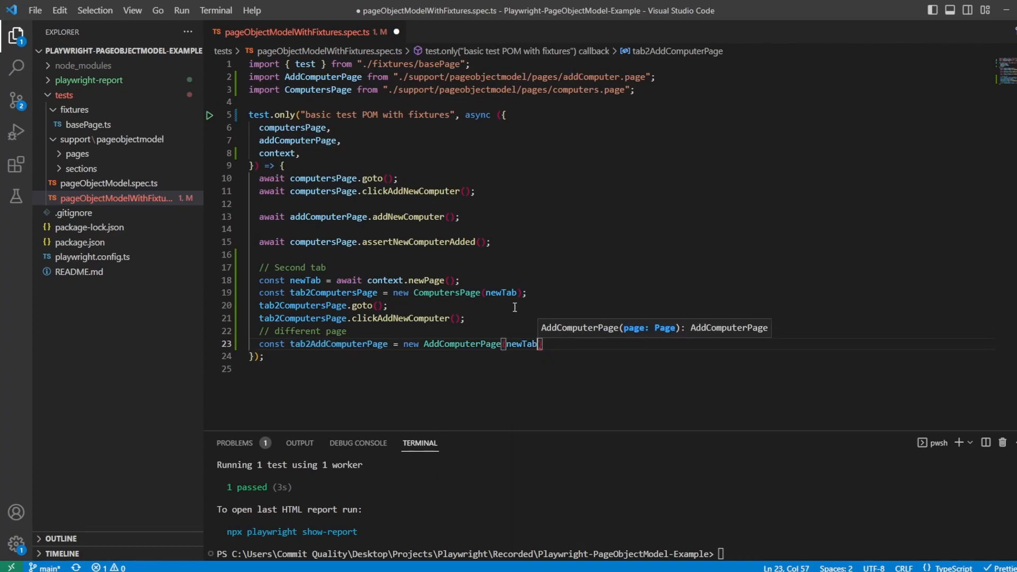
mouse_move(498, 292)
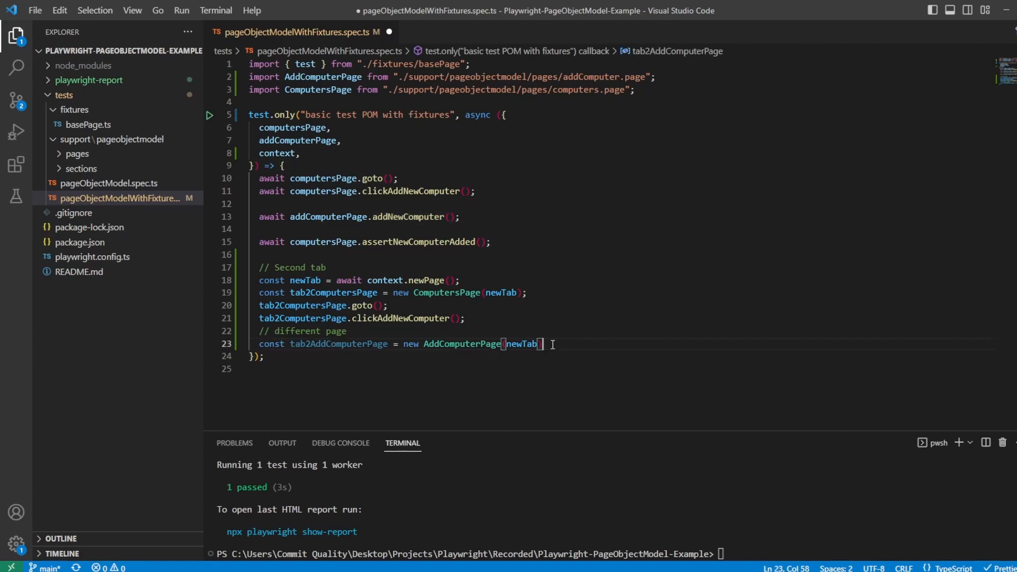
- Call tab2AddComputerPage.addNewComputer() then tab2ComputersPage.assertNewComputerAdded()
type("tab2add")
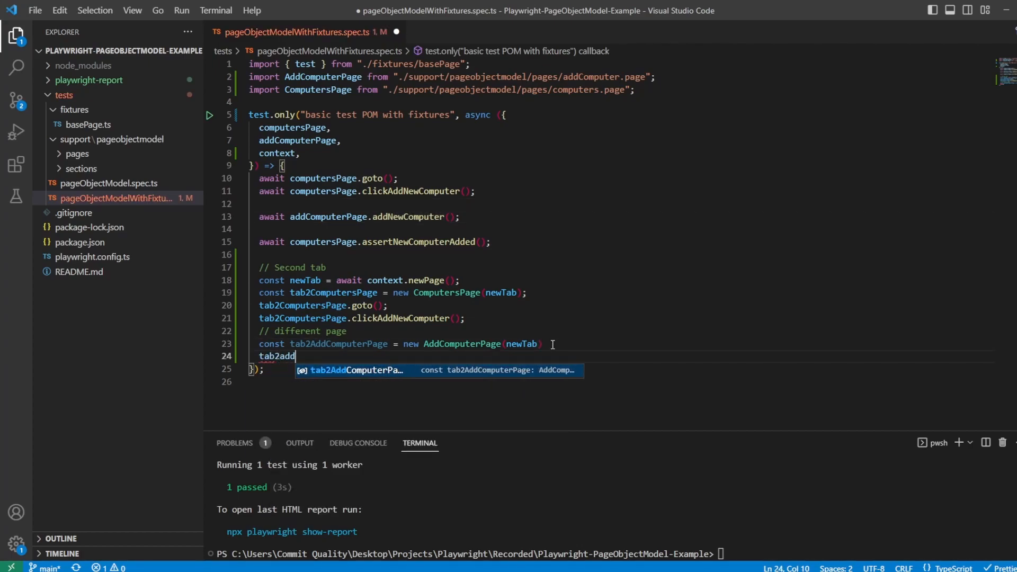
type("ComputerPage.")
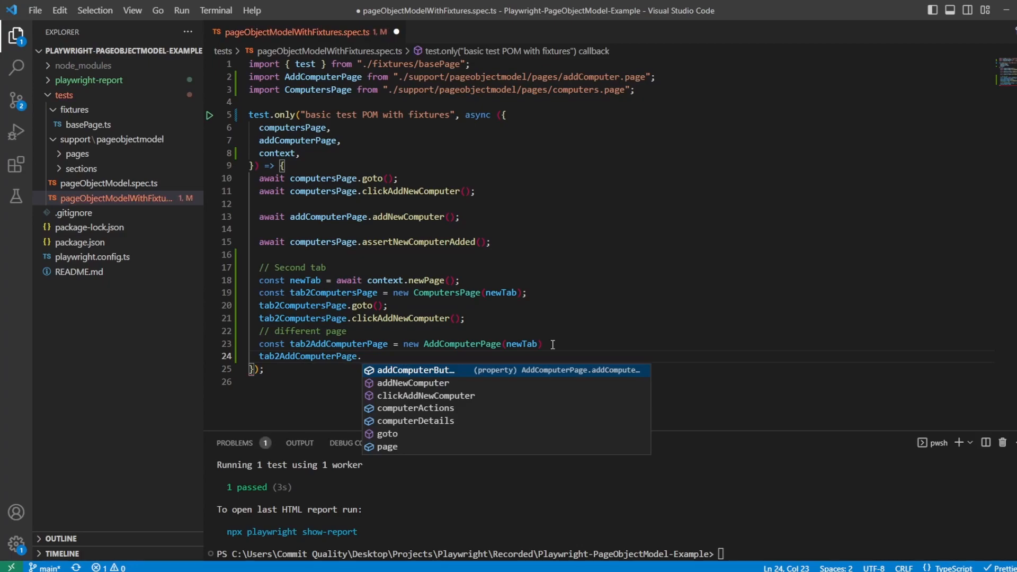
type("addNewComputer();")
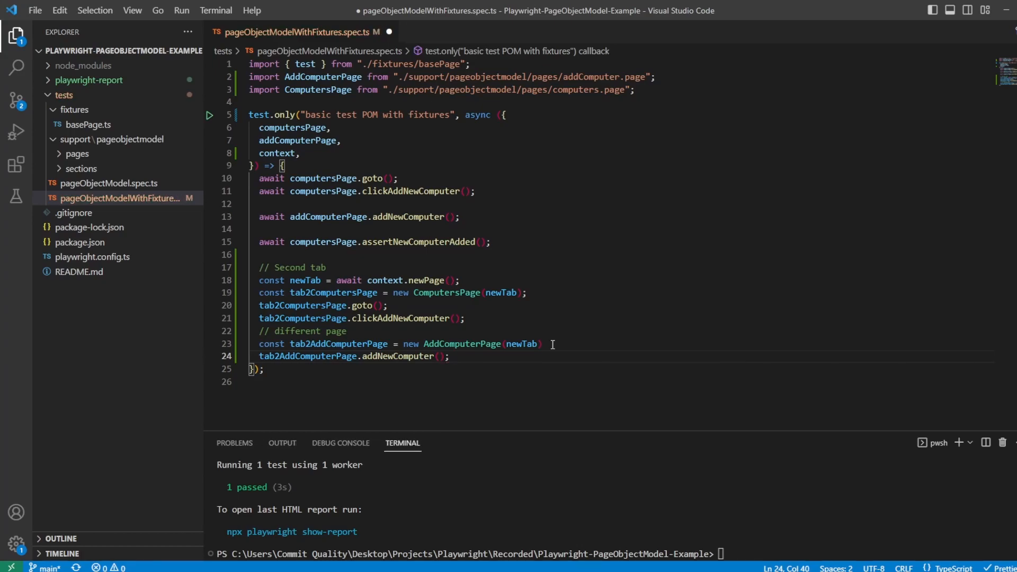
type("tab2")
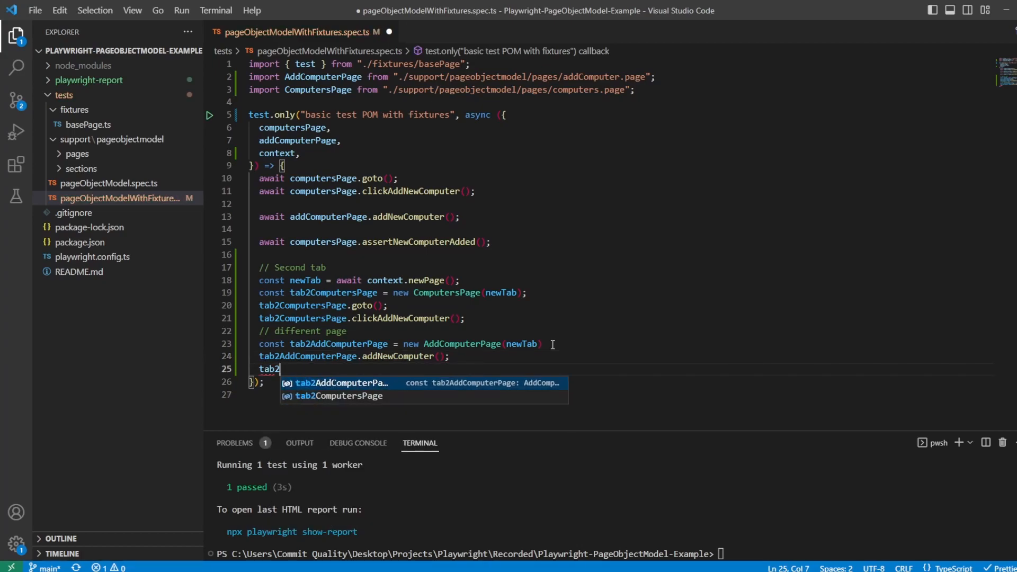
type("a")
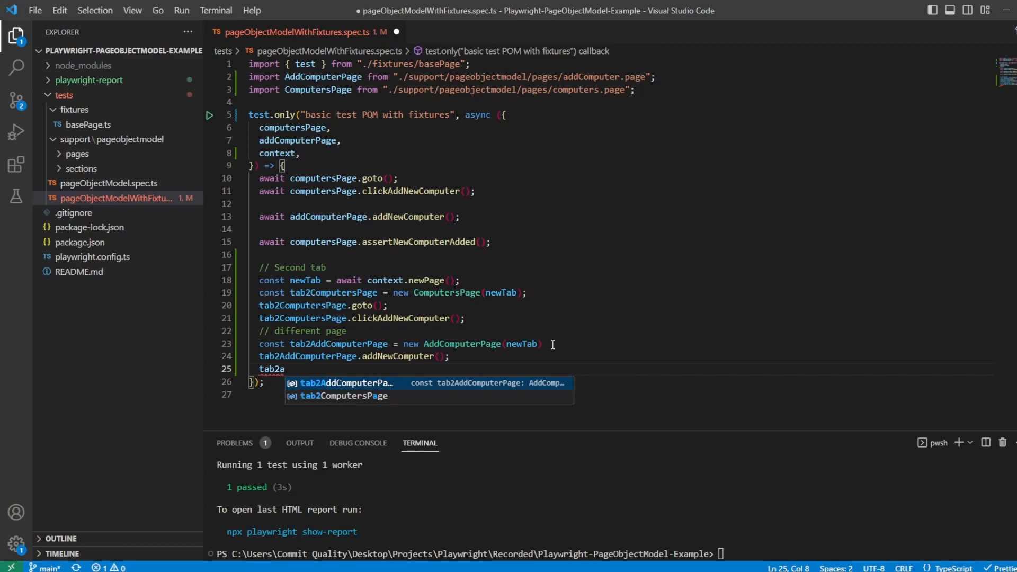
key("Tab")
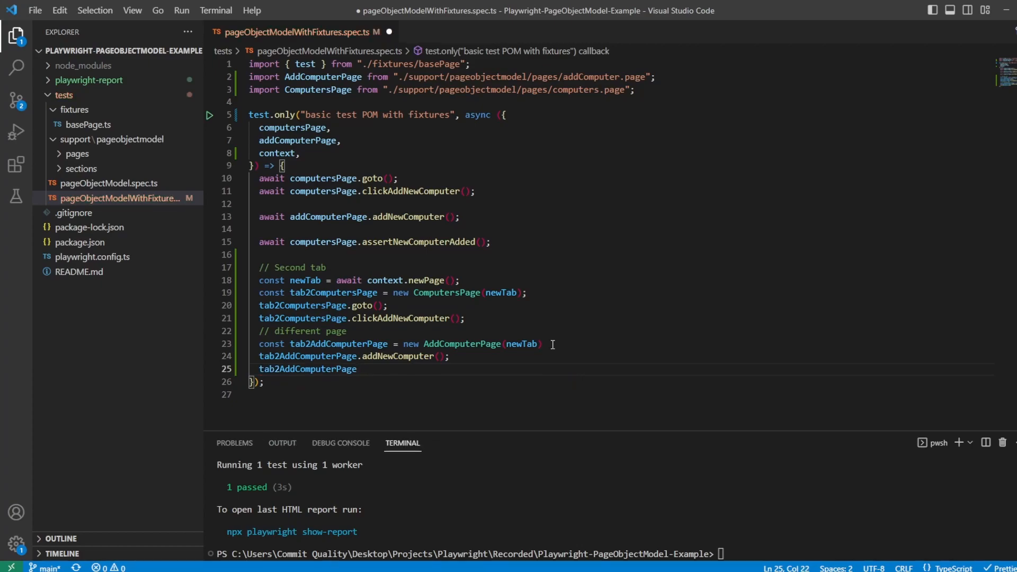
type(".assertNewComputerAdded();")
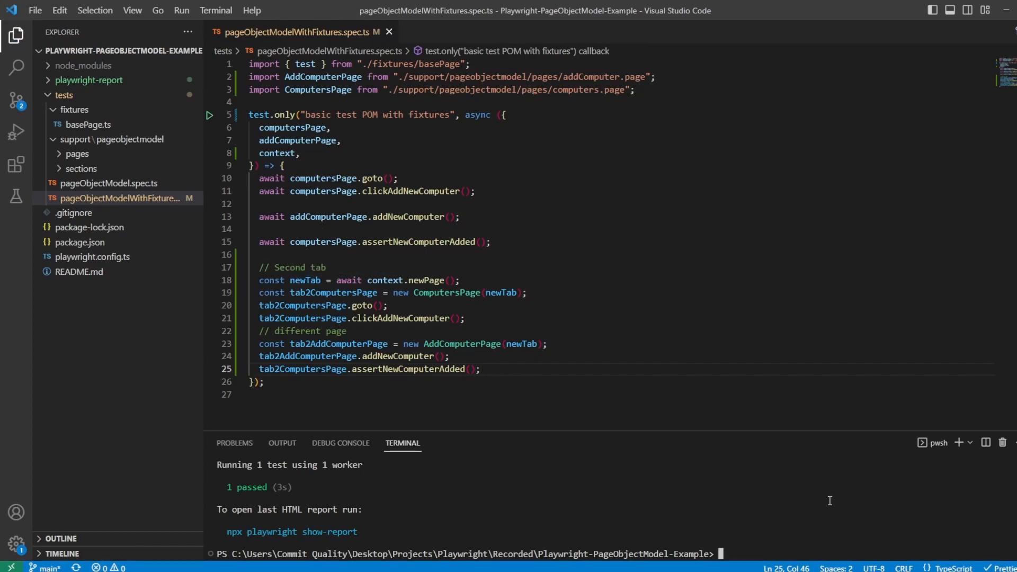
- Run npx playwright test --headed and watch Chromium open the computers list then fail at goto()
type("npx playwright test --headed")
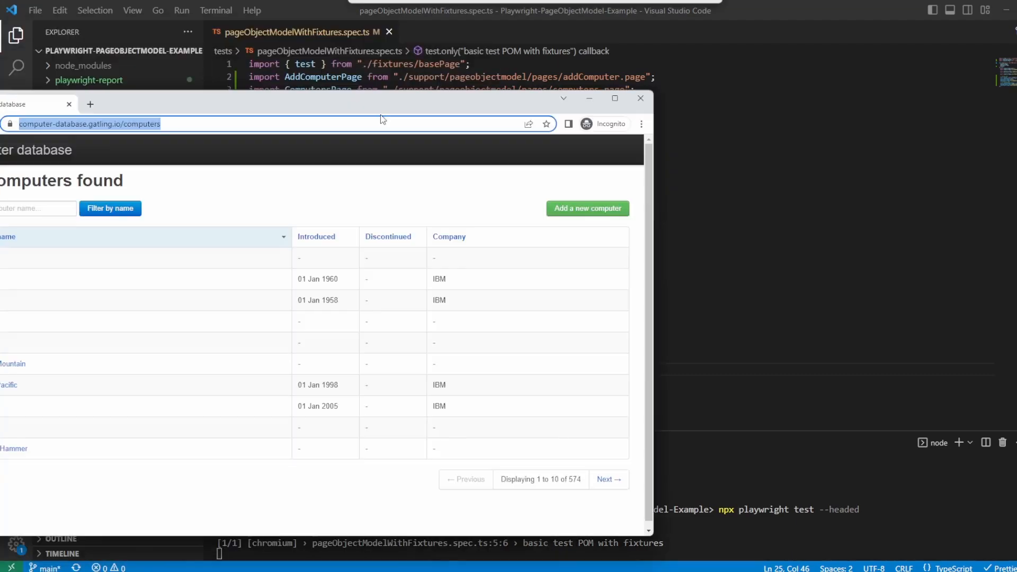
left_click(639, 98)
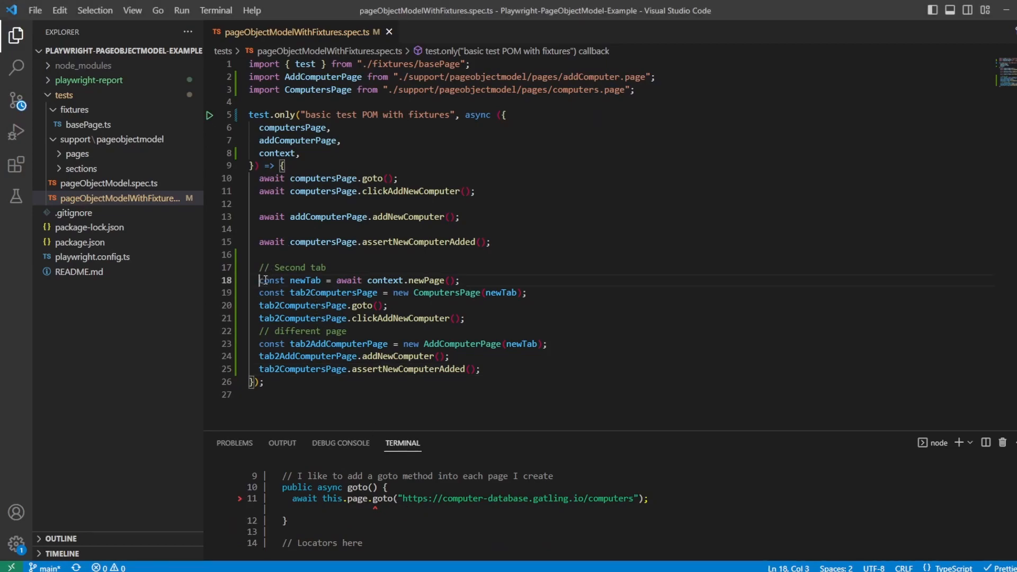
- Prefix the tab2 page-object calls with await and rerun npx playwright test --headed to get 1 passed
type("await")
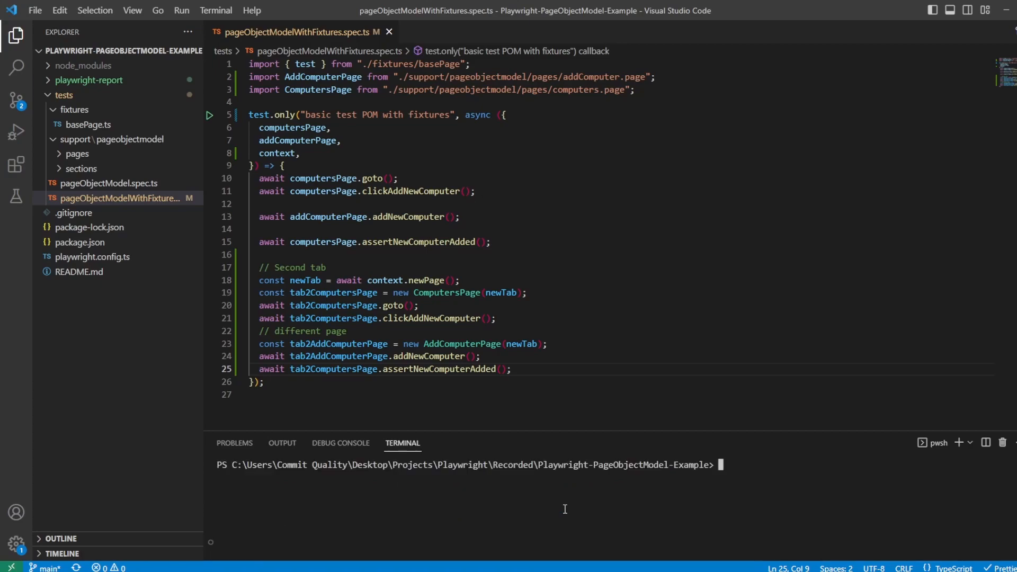
type("npx playwright test --headed")
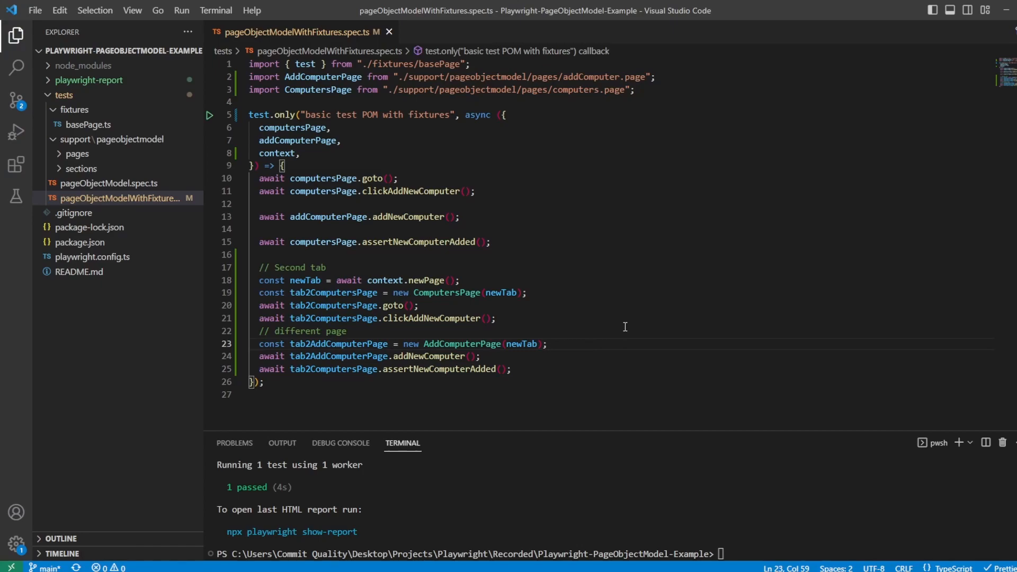
- Insert await newTab.pause(); after the tab2AddComputerPage declaration
type("await newTab.pause")
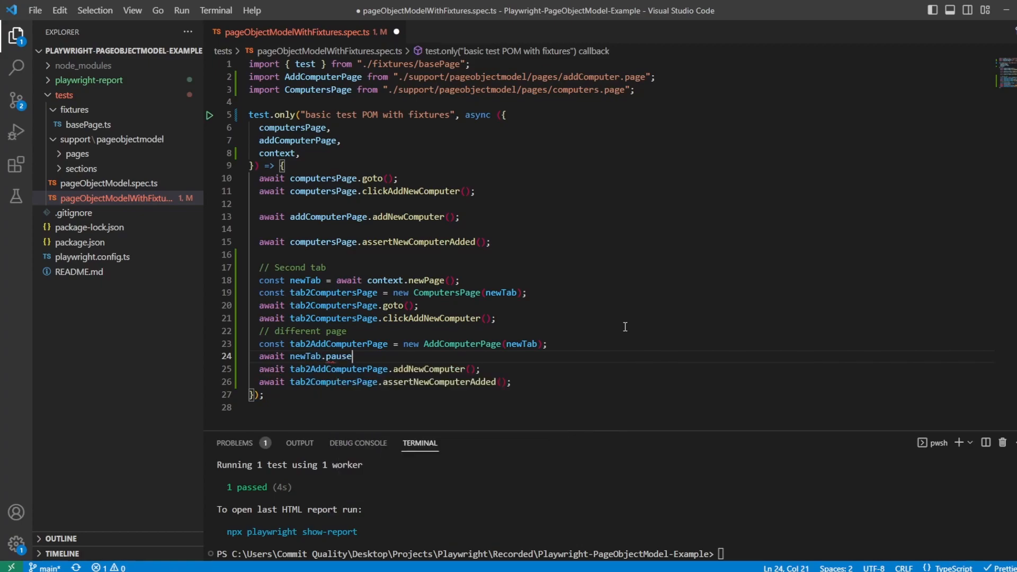
type("();")
left_click(617, 554)
type("npx playwri")
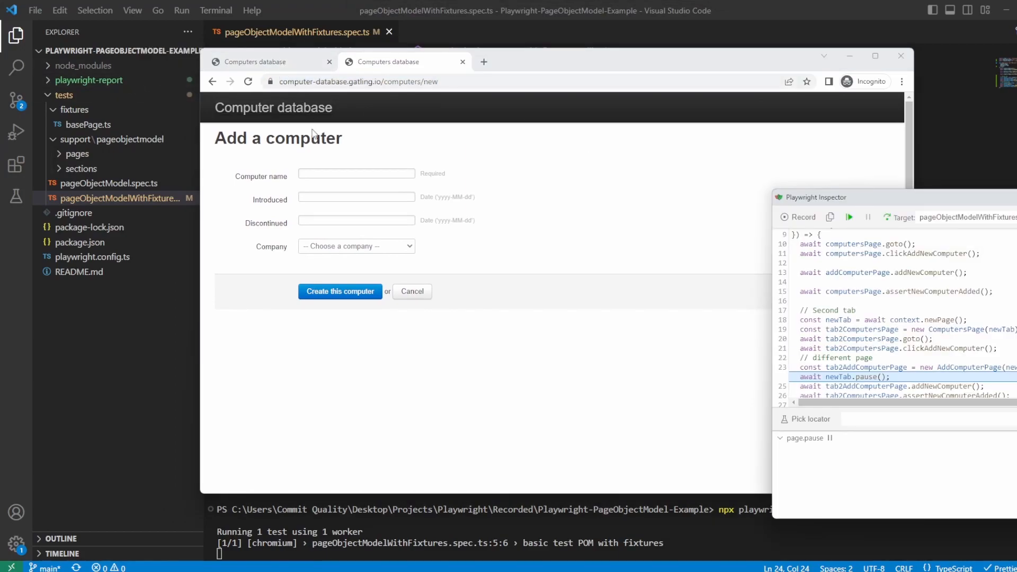
mouse_move(556, 63)
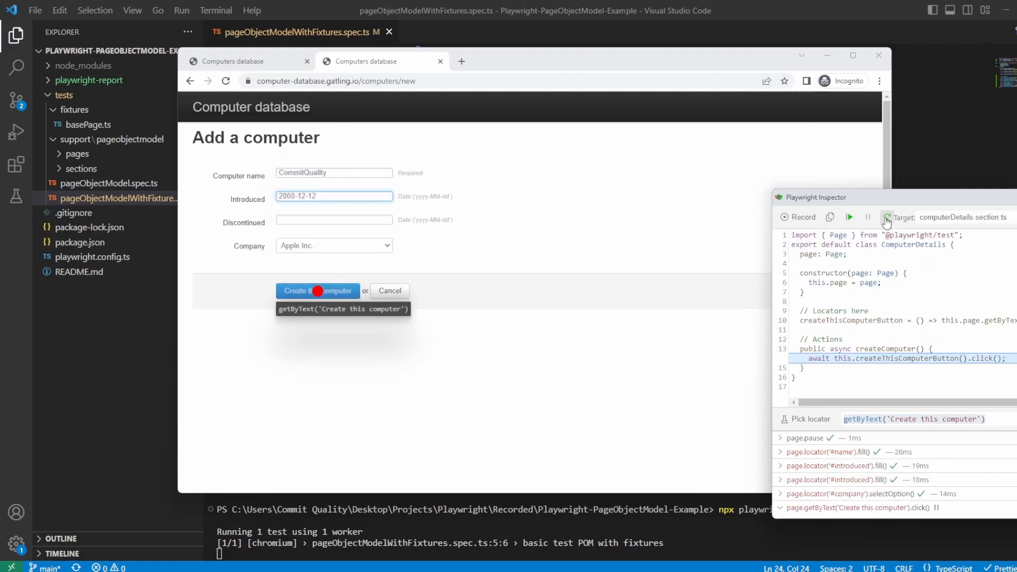
- Step Over in Playwright Inspector past creating the computer so the success message is checked
left_click(318, 291)
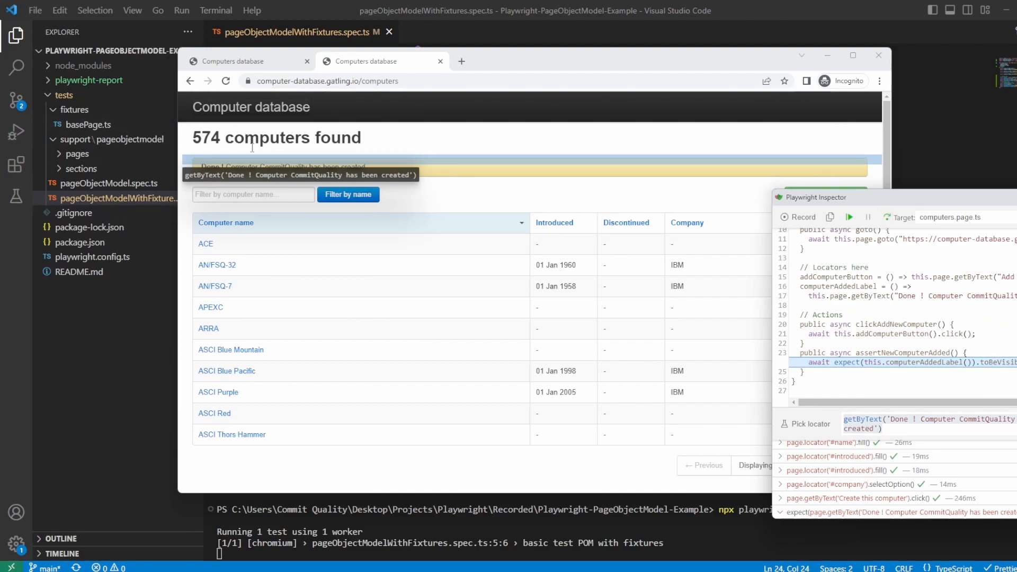